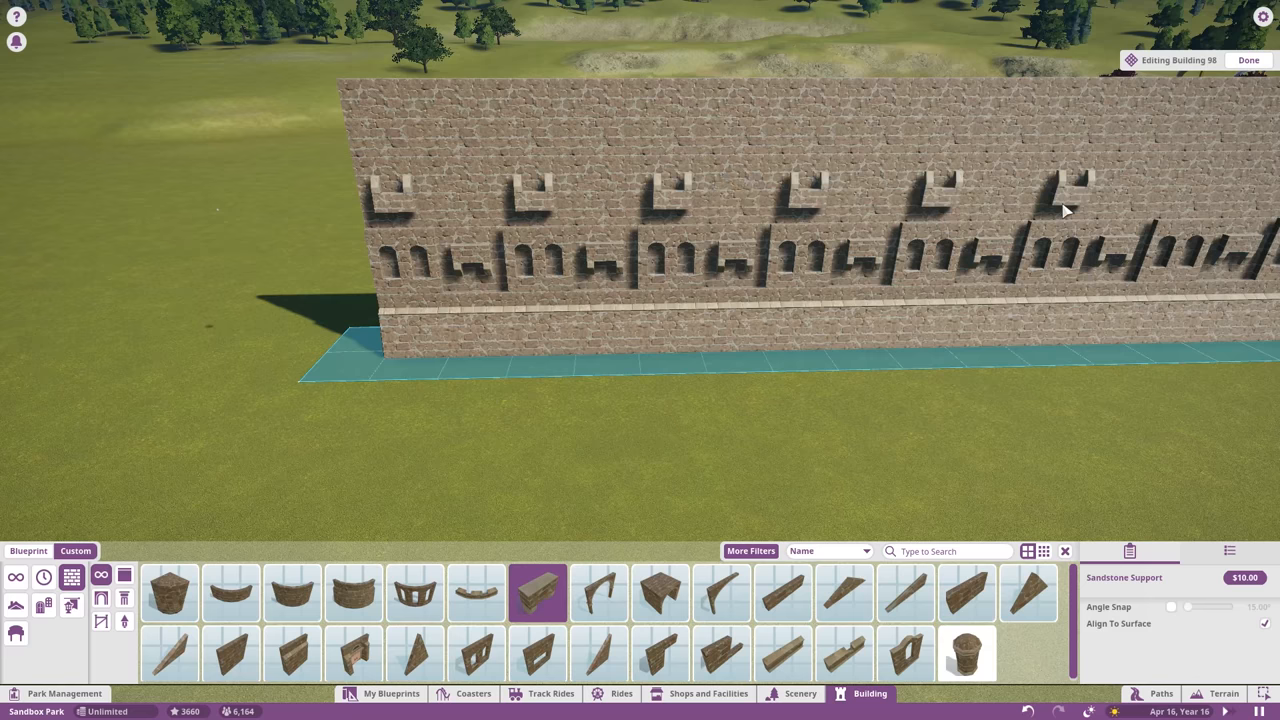
Place sandstone wall pieces to close the courtyard square.
click(722, 652)
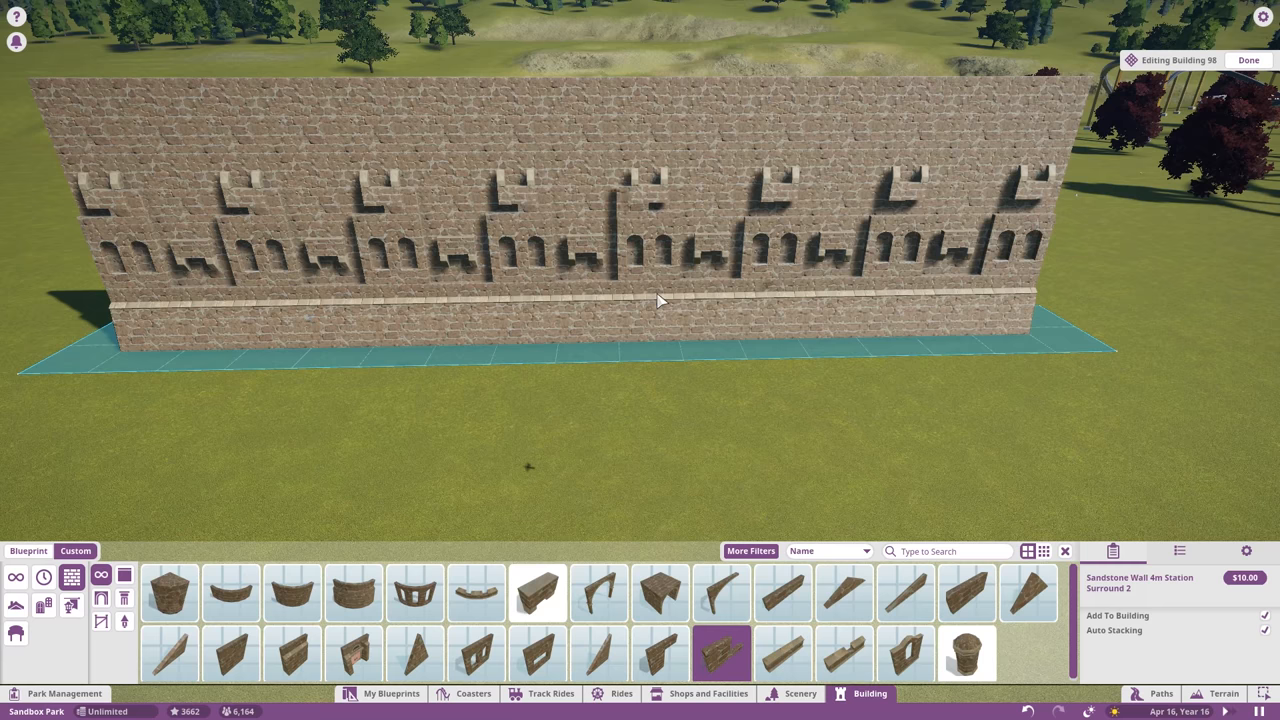
click(416, 650)
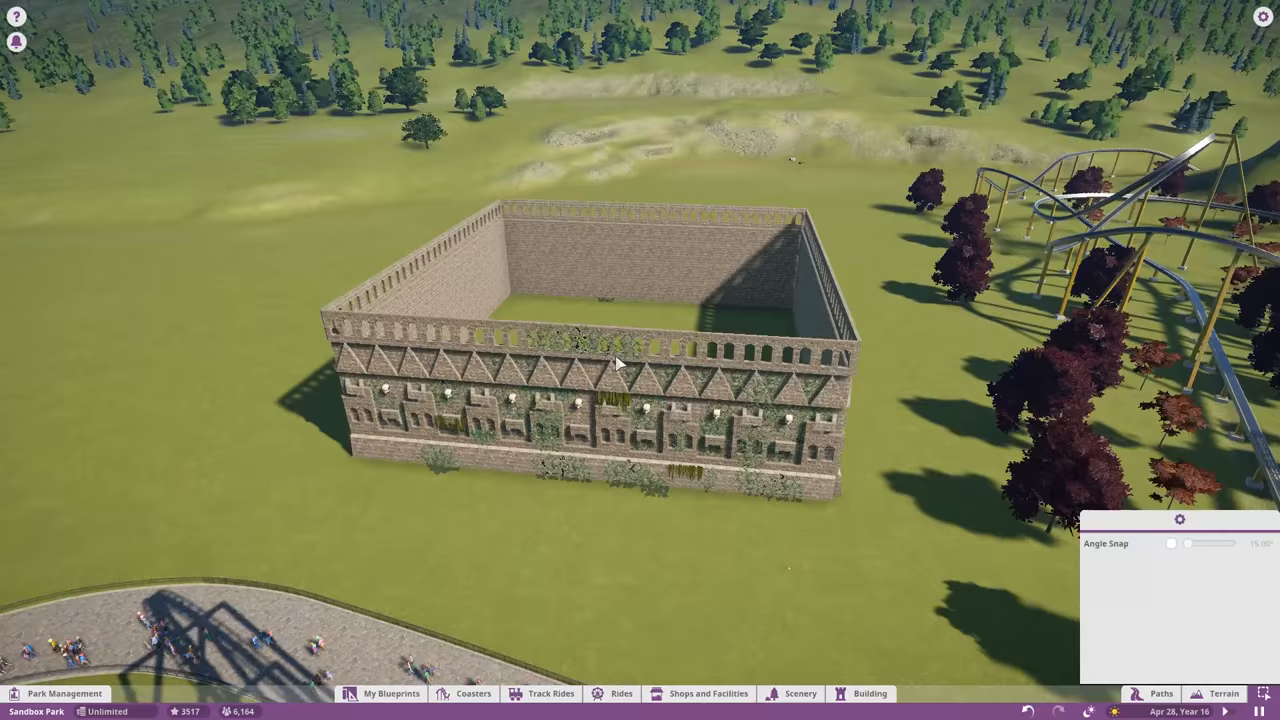
Choose the Invincible Giga coaster from the catalogue and set down its station in the courtyard.
click(472, 692)
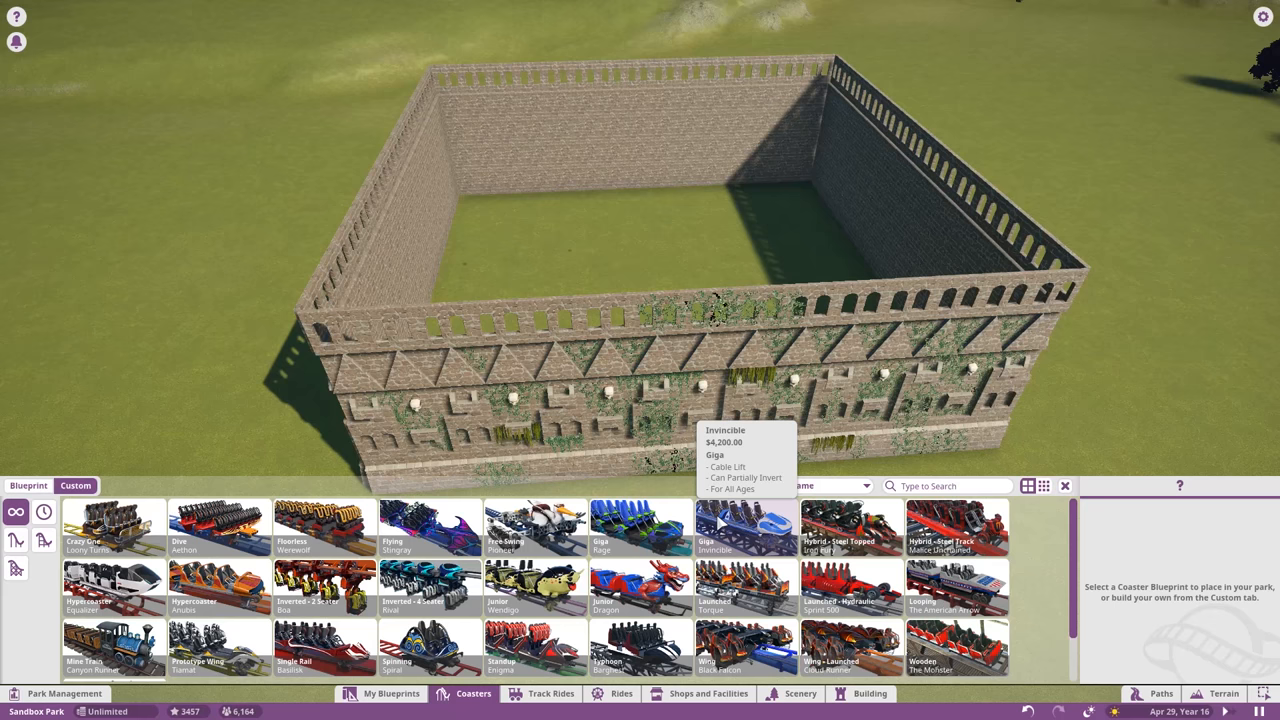
click(744, 528)
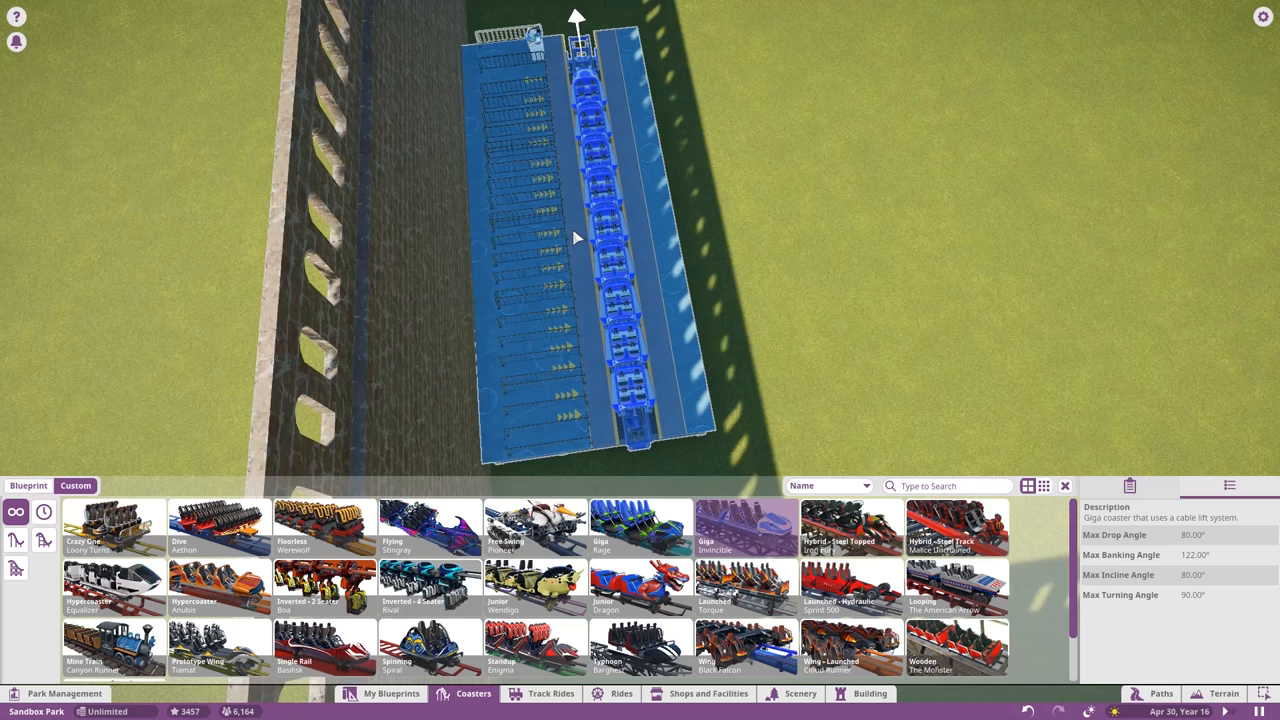
click(744, 528)
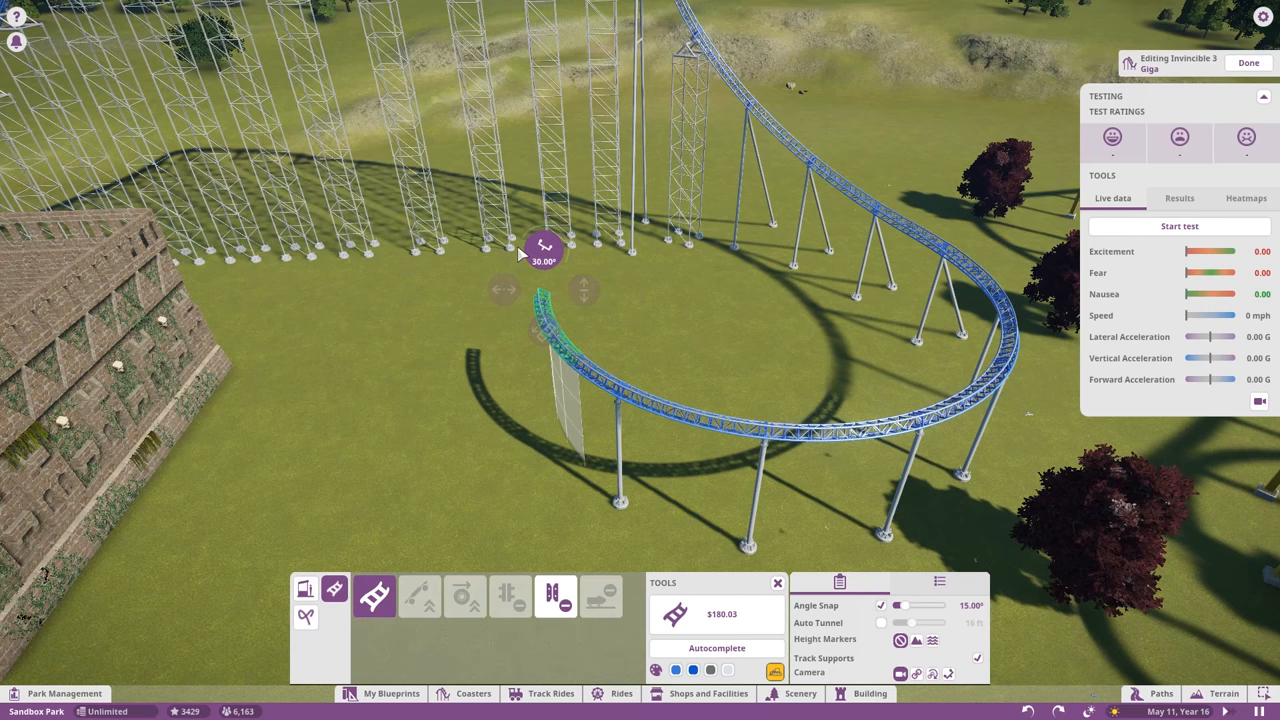
Extend the Giga coaster's track and start a test run from the Testing panel.
click(1180, 226)
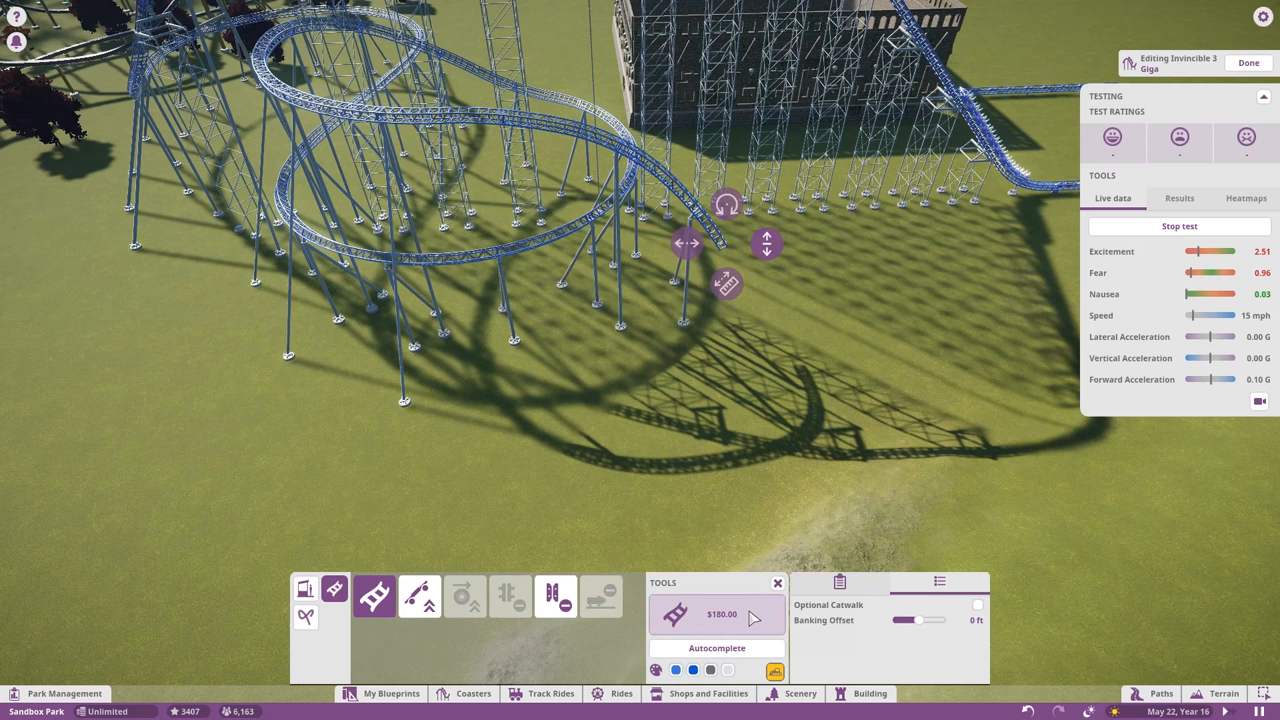
click(372, 596)
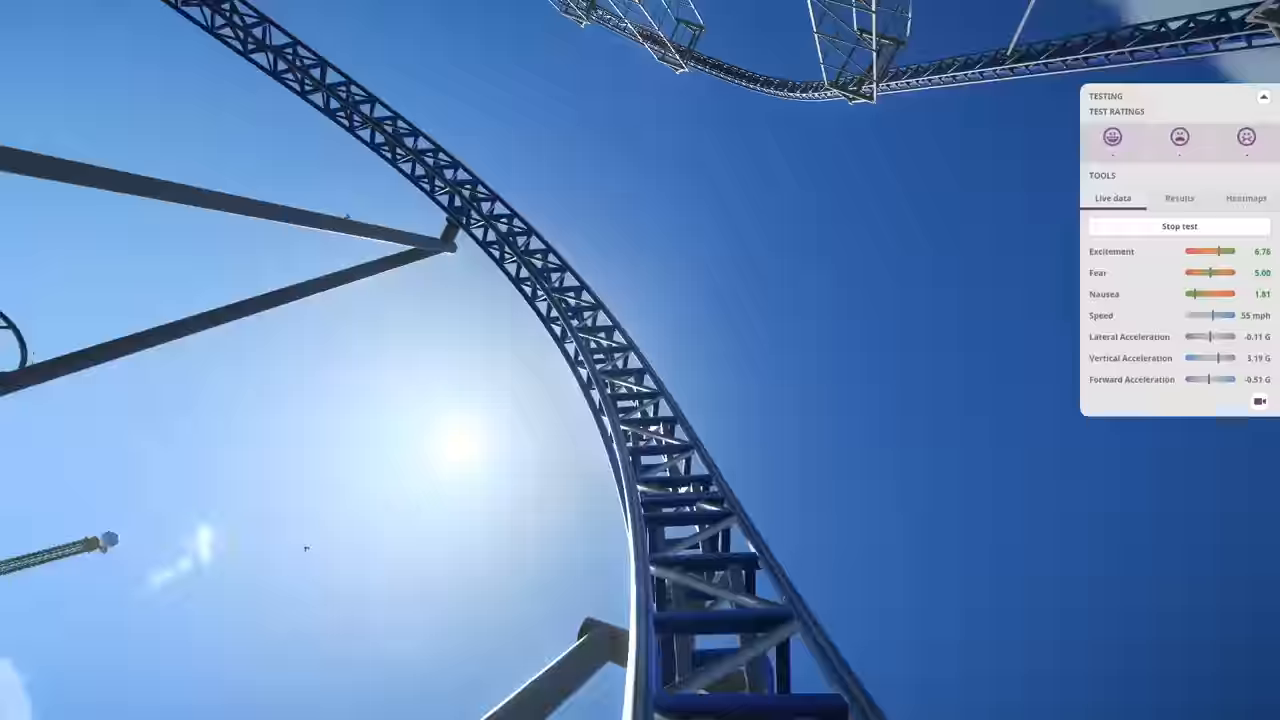
Switch to the on-ride camera to watch the Giga coaster test.
click(1178, 224)
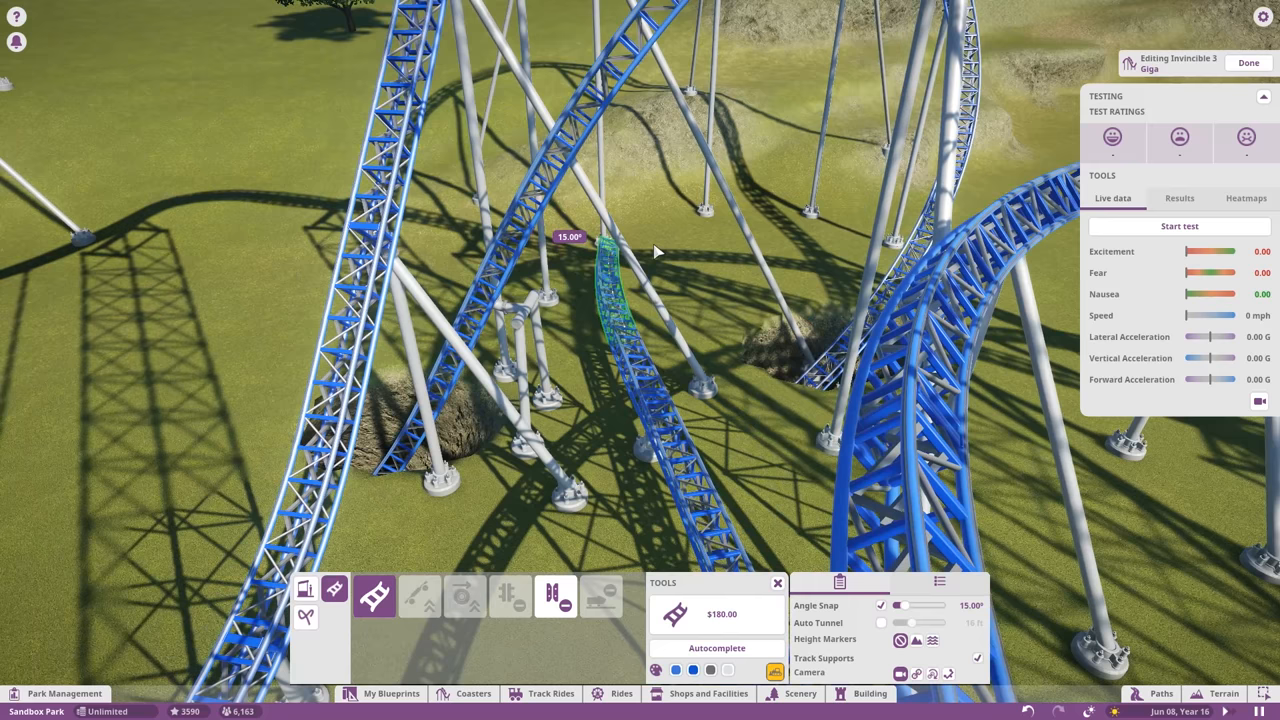
Leave the on-ride view and rework a track section behind the courtyard.
click(716, 648)
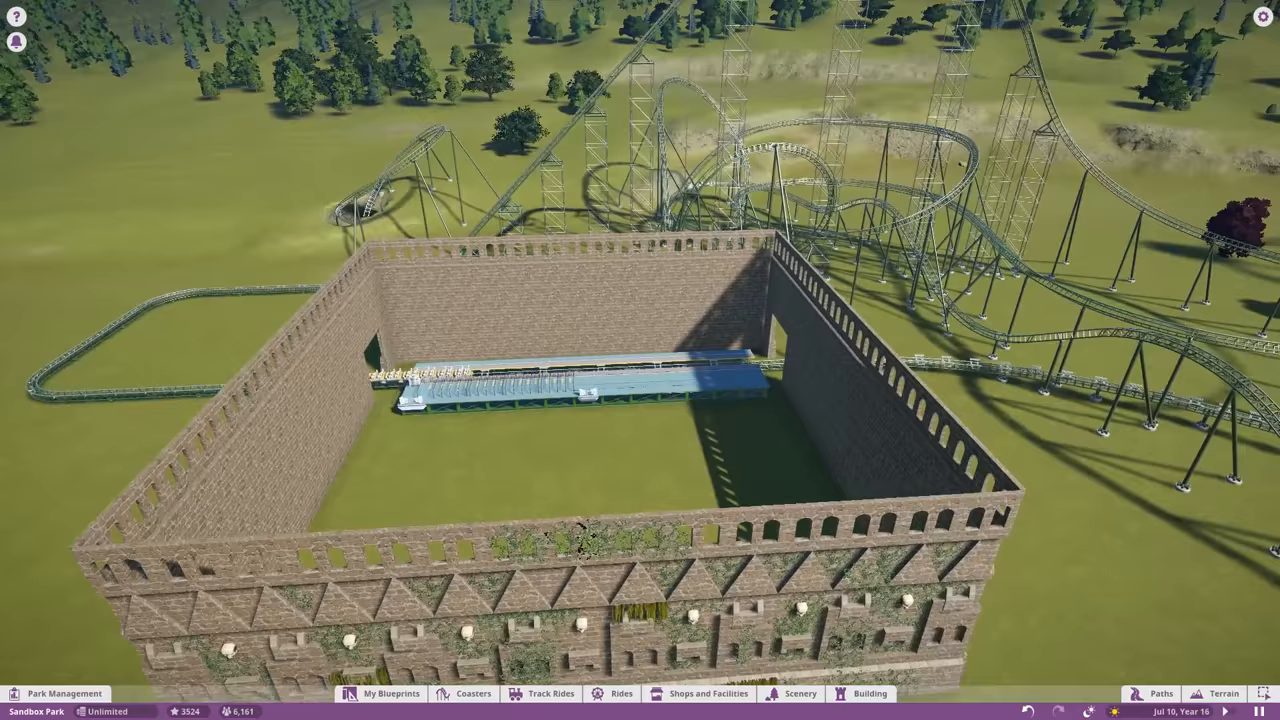
Place a stone wall piece for the hallway leading to the station.
click(868, 692)
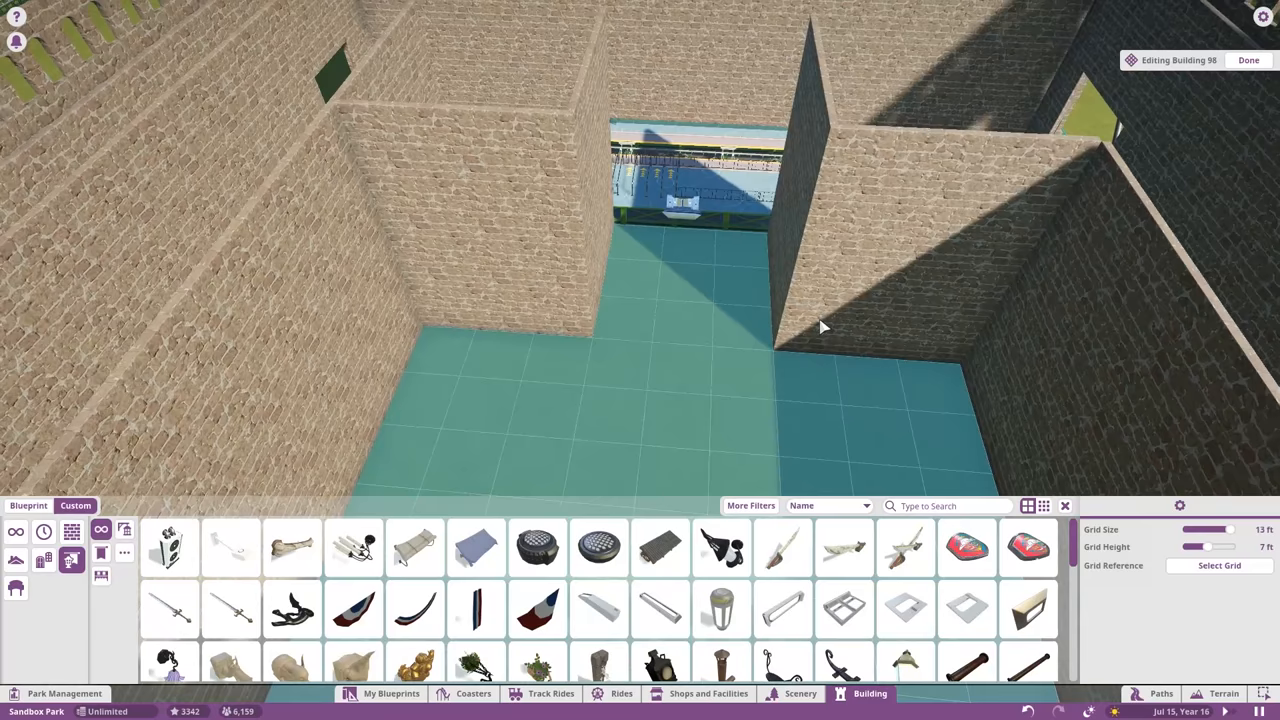
Add another wall piece to the station hallway inside the ruin.
click(1160, 692)
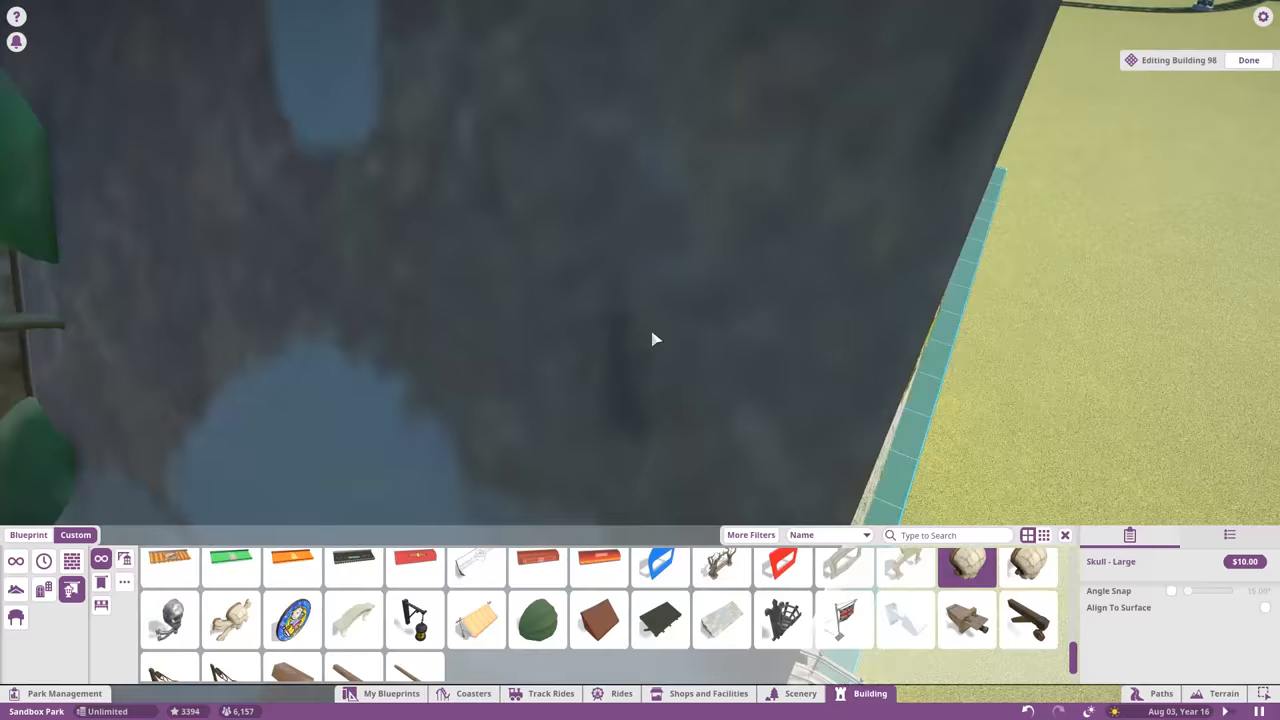
Place a large skull ornament aligned to the ruin's stone wall.
click(784, 620)
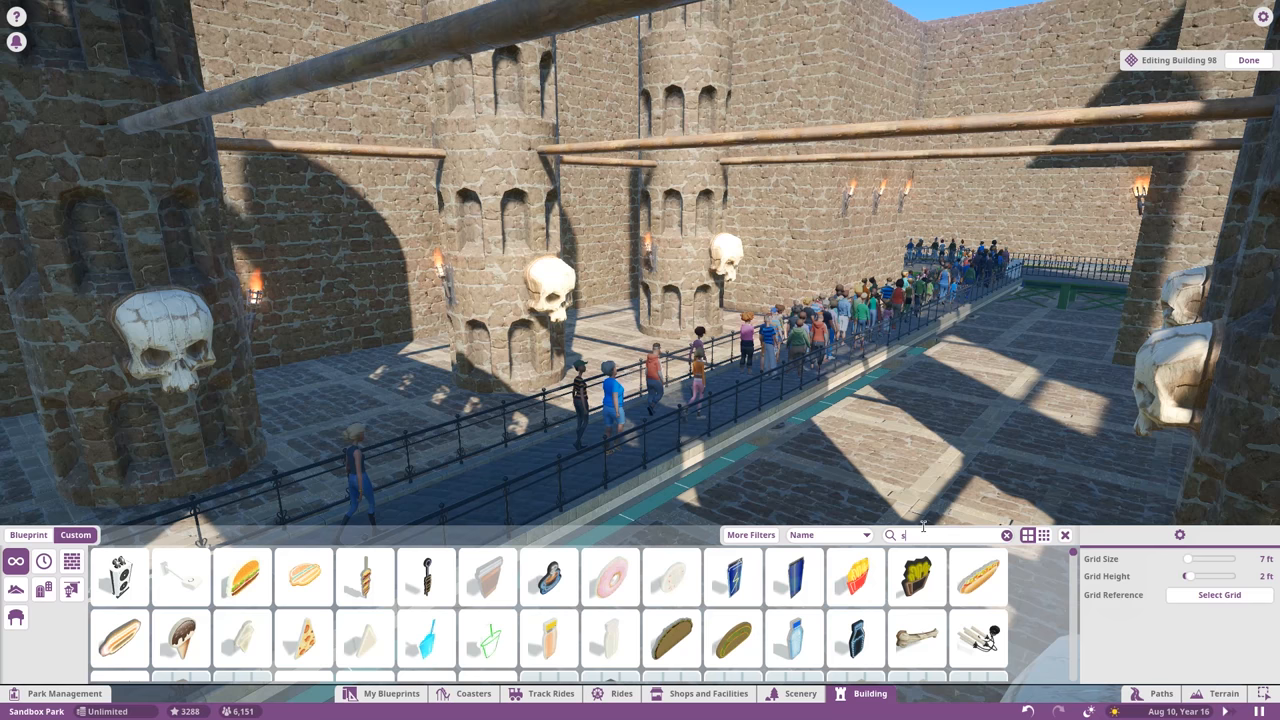
Filter the Custom building pieces by searching 'skel' for skeleton decorations.
text(skel)
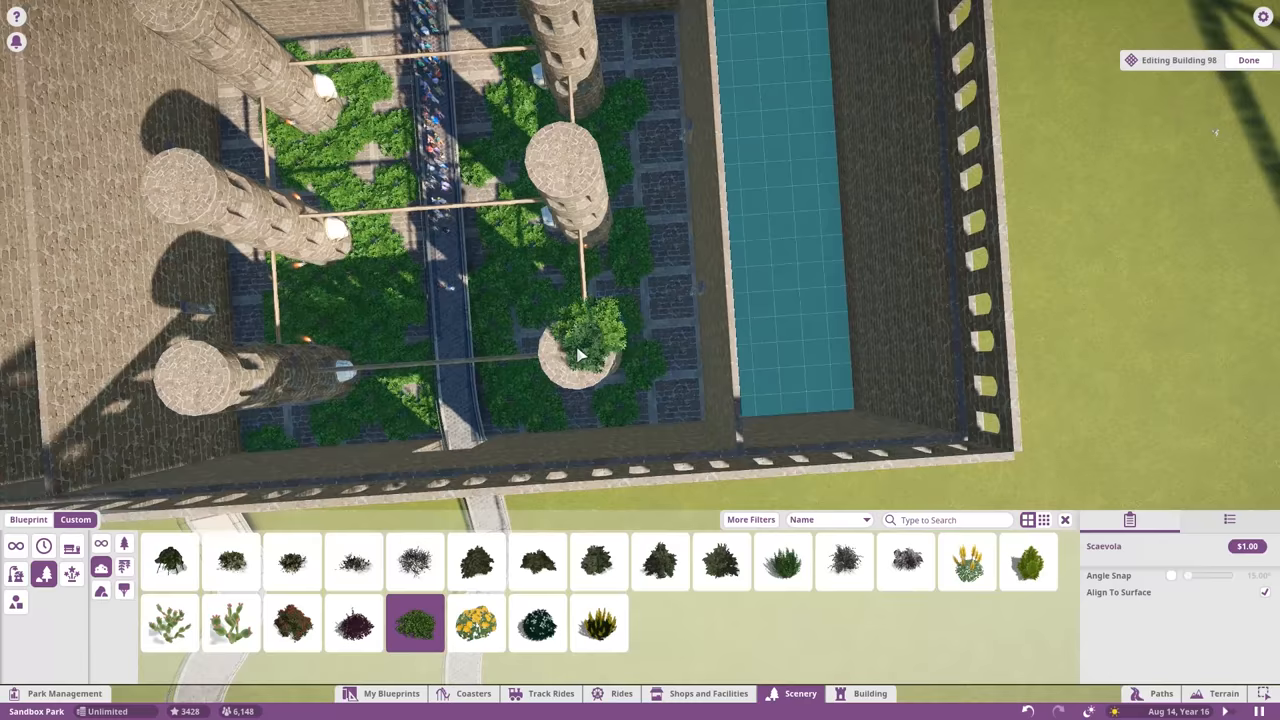
Plant Scaevola and Cressone bushes on the ground around the queue path.
click(476, 560)
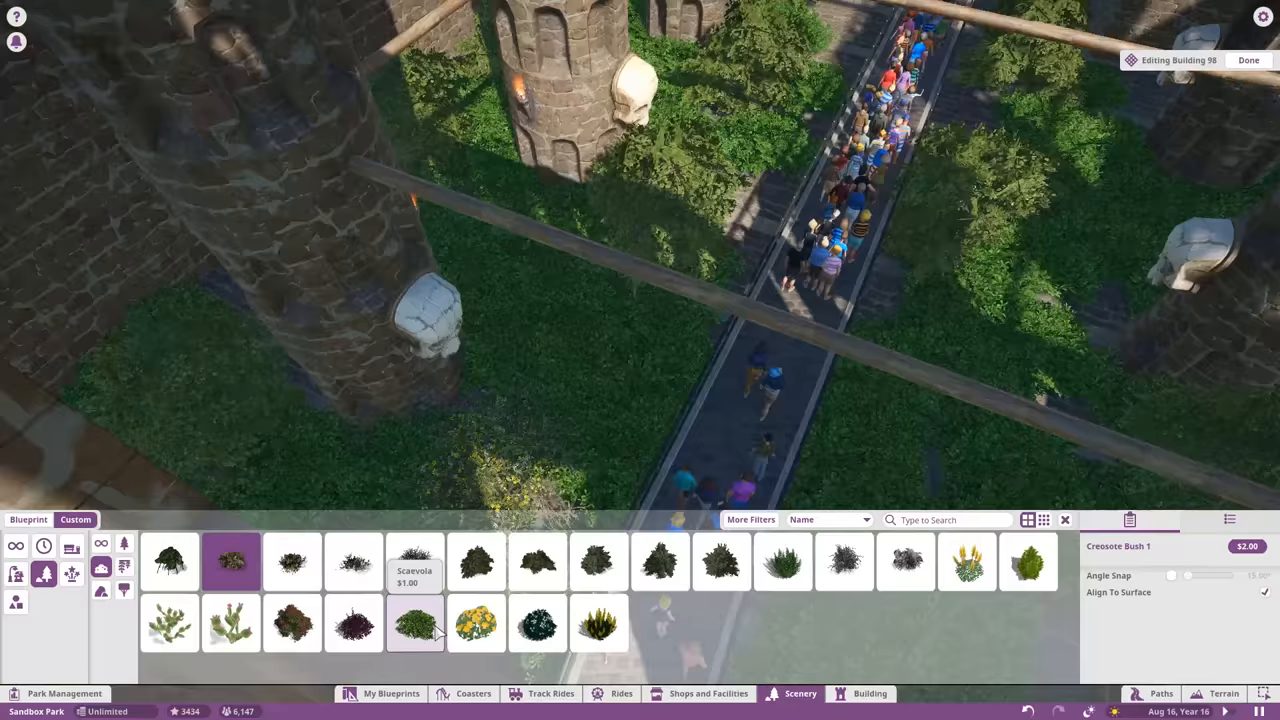
click(598, 560)
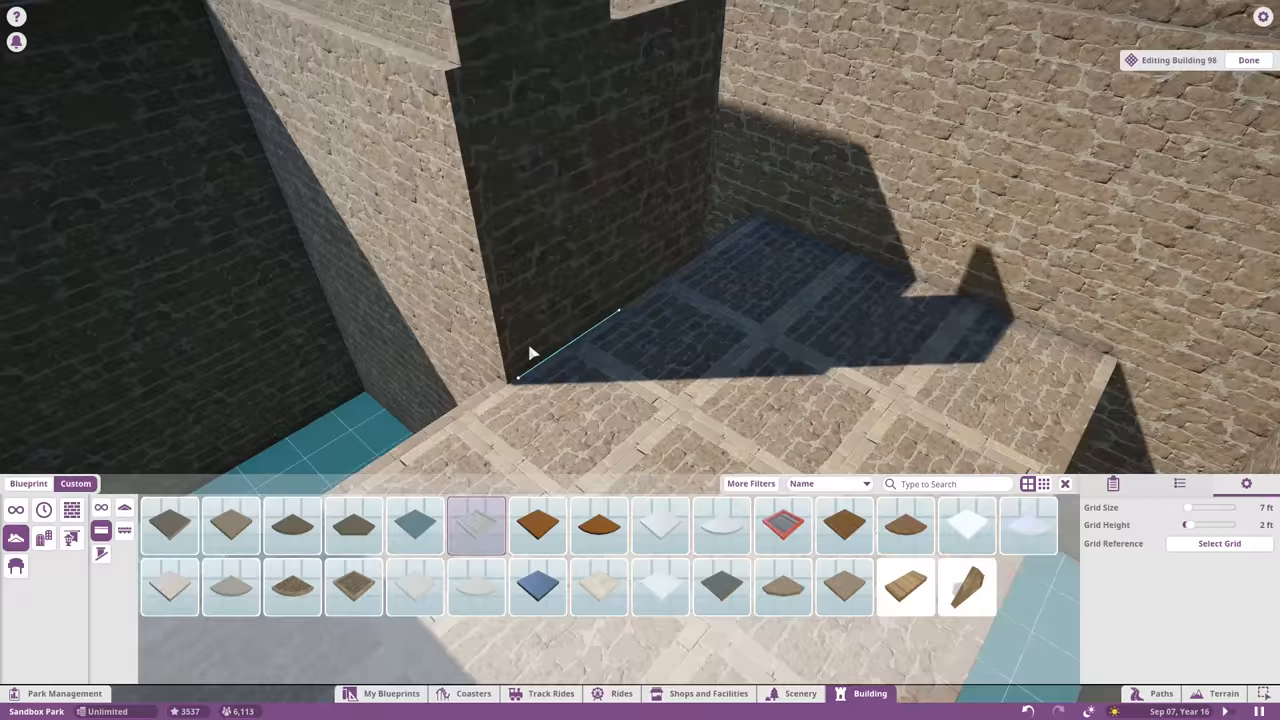
Place stone slab pieces against the hallway wall to enclose the station platform.
click(1248, 60)
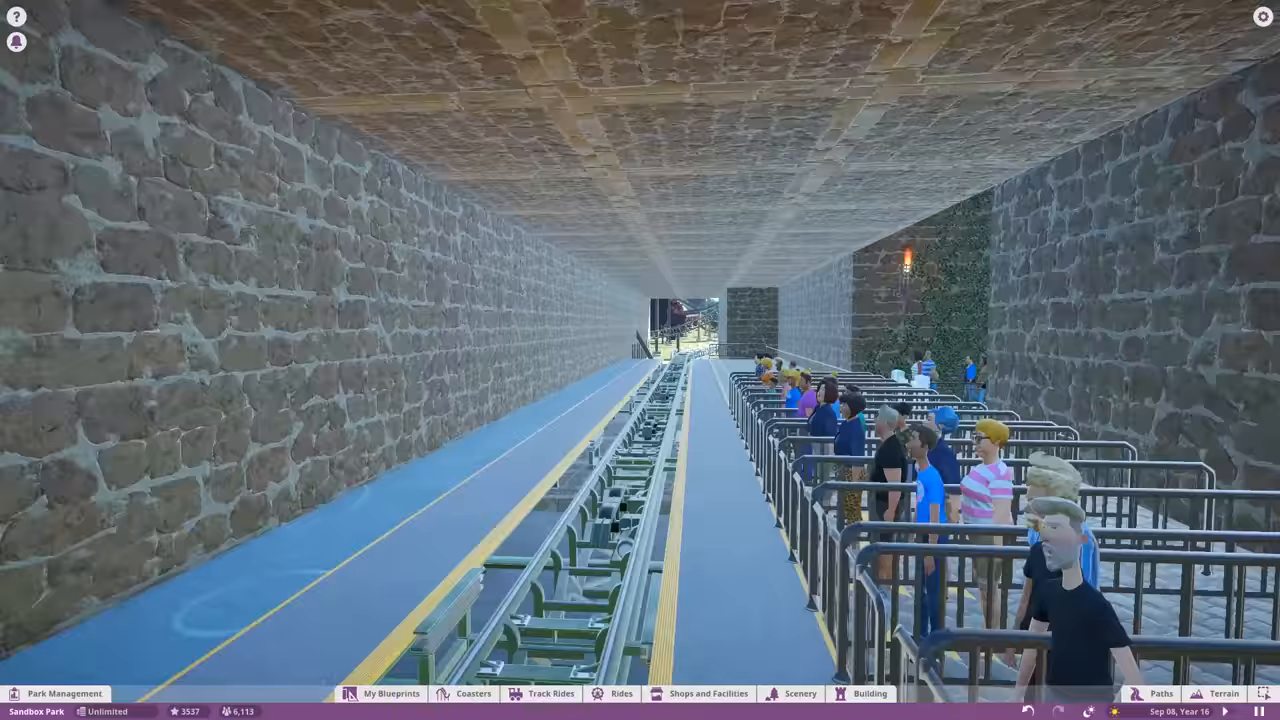
click(868, 692)
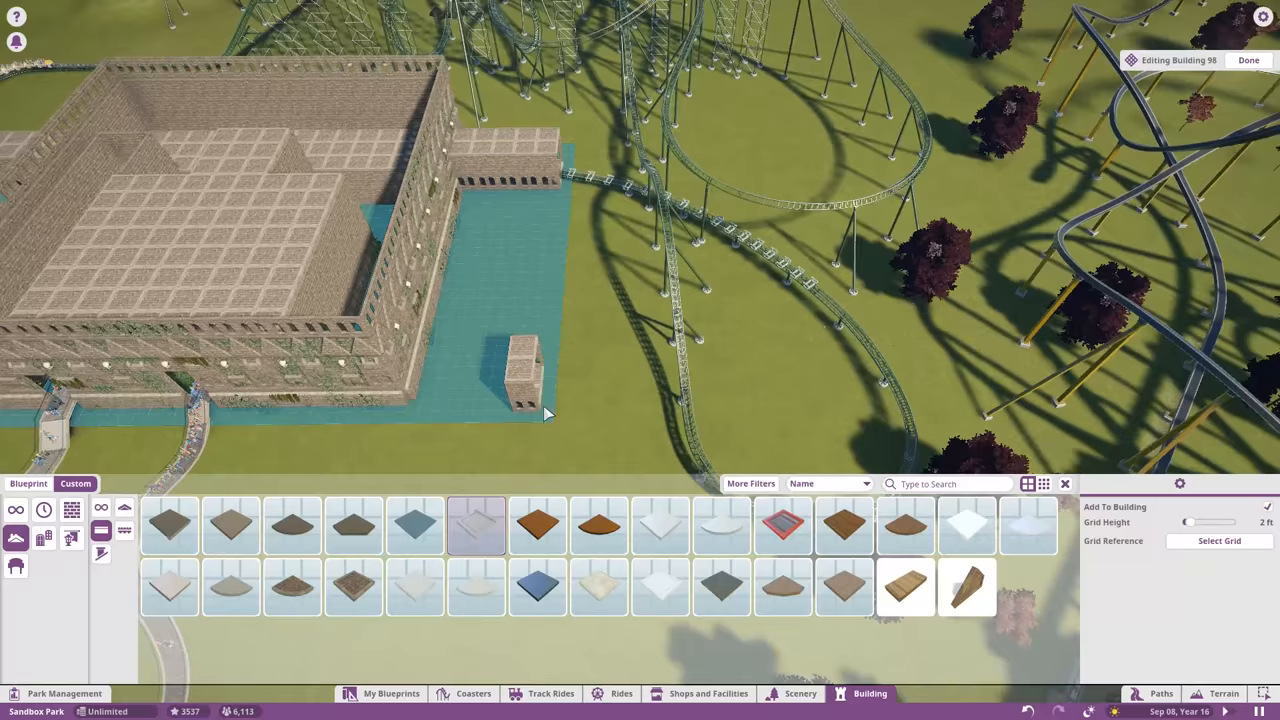